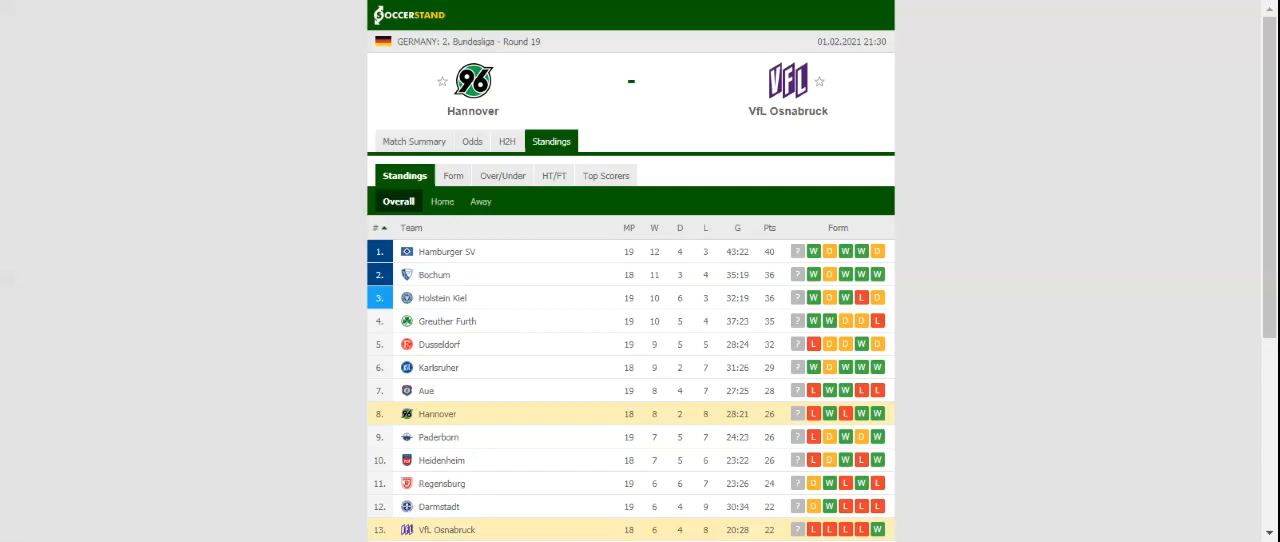
Review the H2H recent results for Hannover and VfL Osnabruck, then view the match odds
left_click(507, 141)
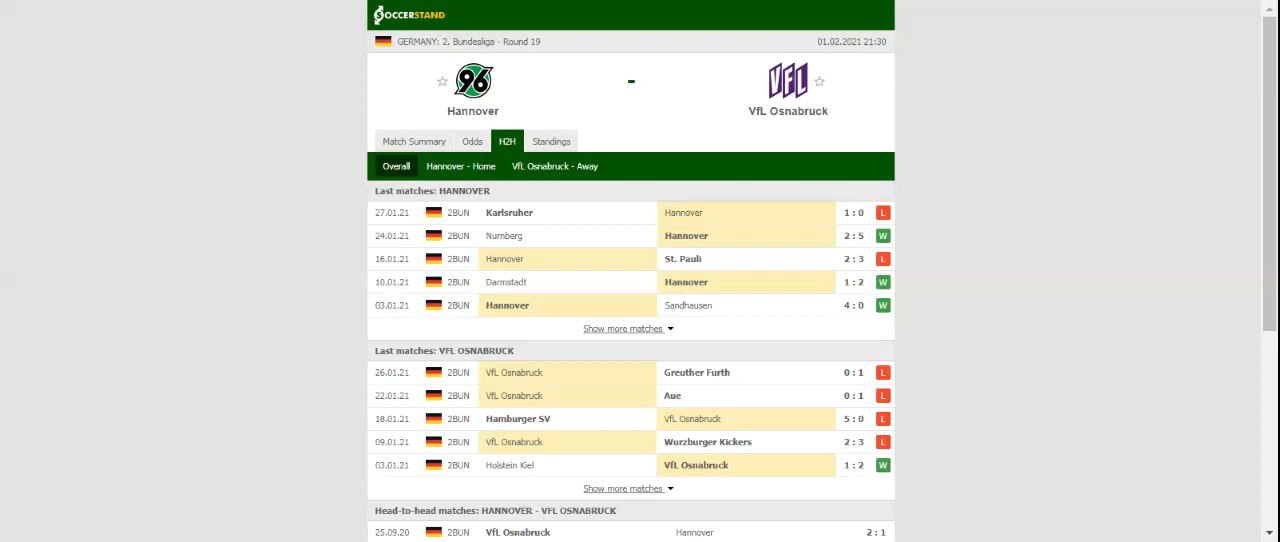
mouse_move(472, 141)
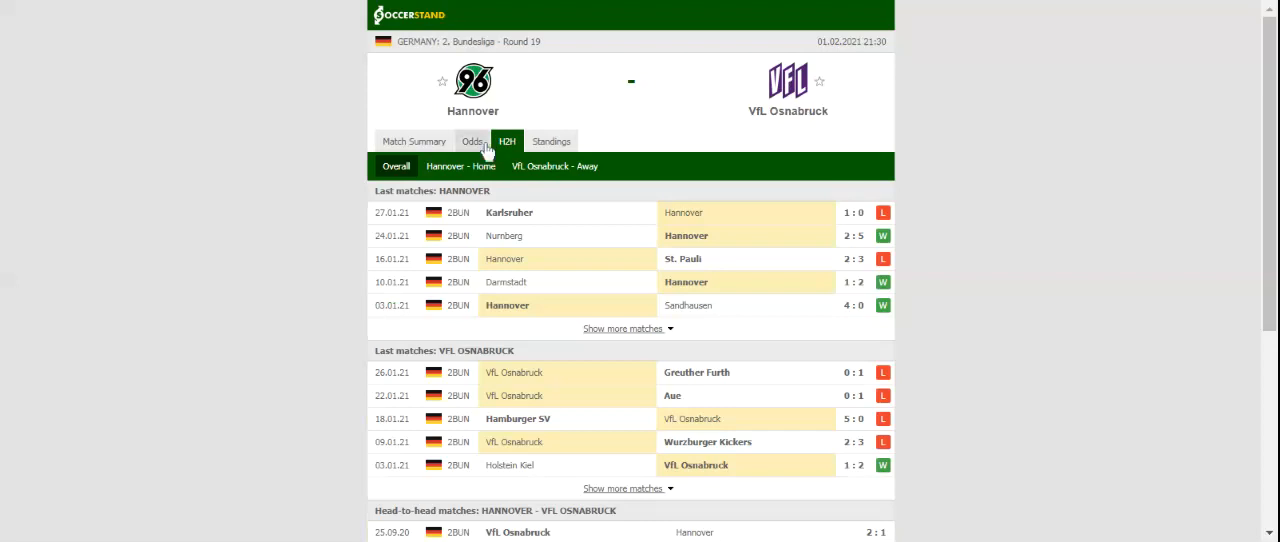
left_click(472, 141)
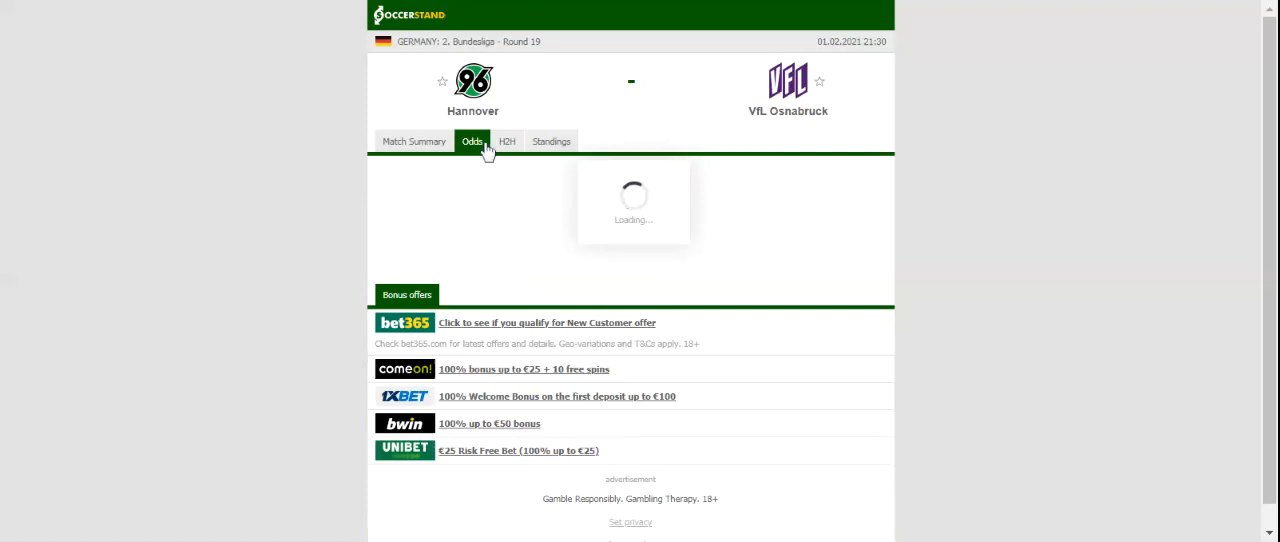